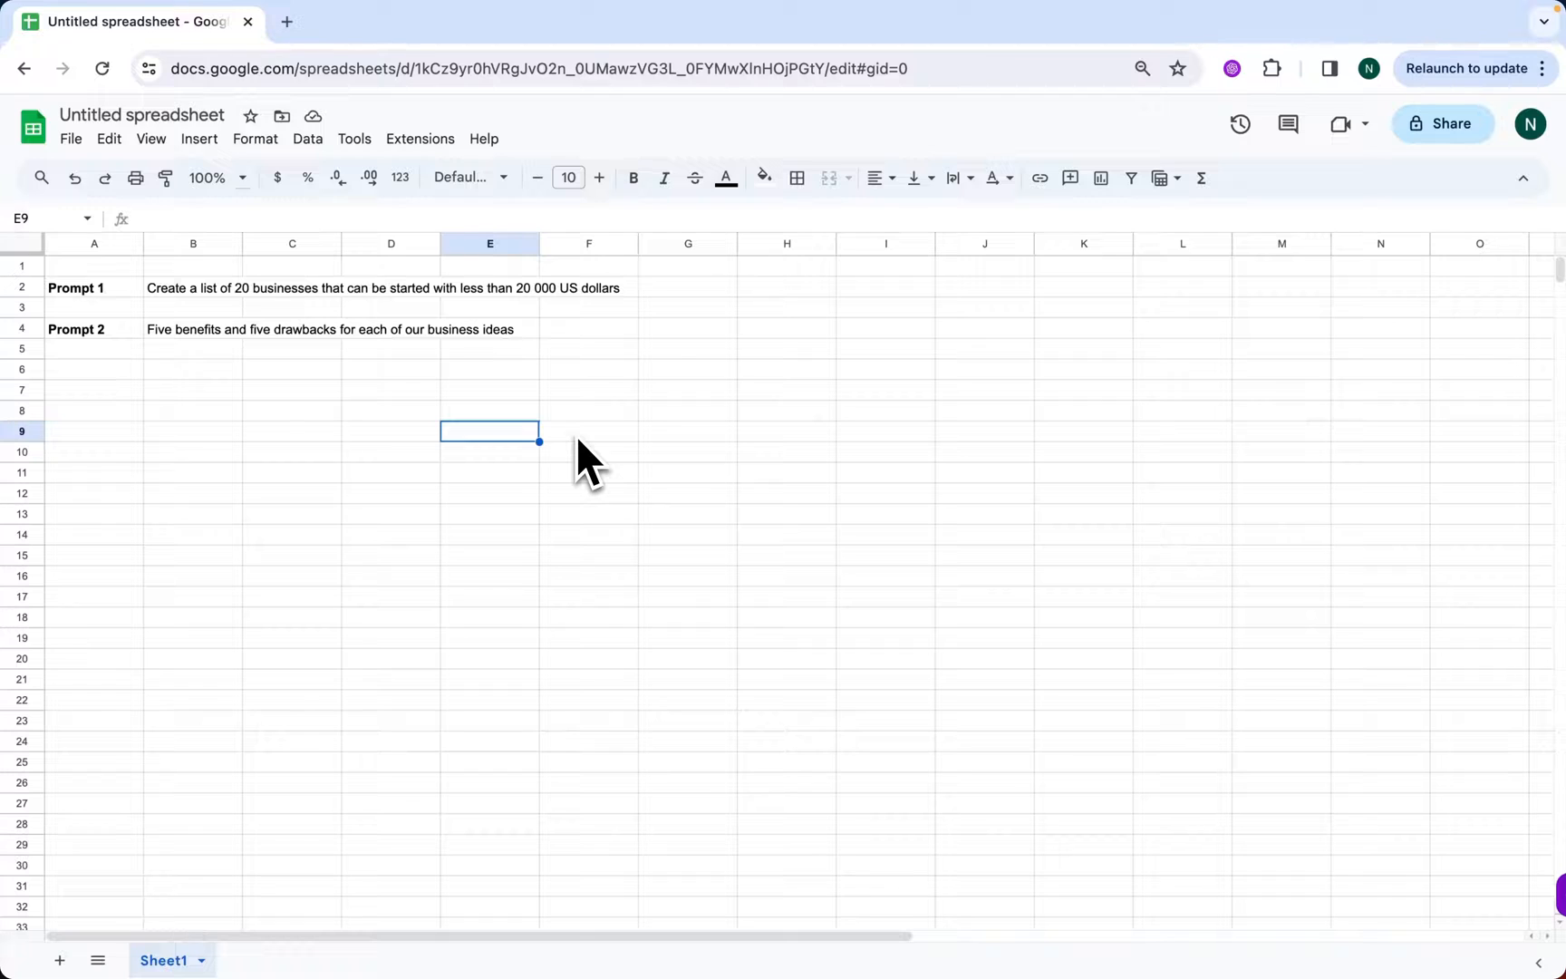
mouse_move(572, 469)
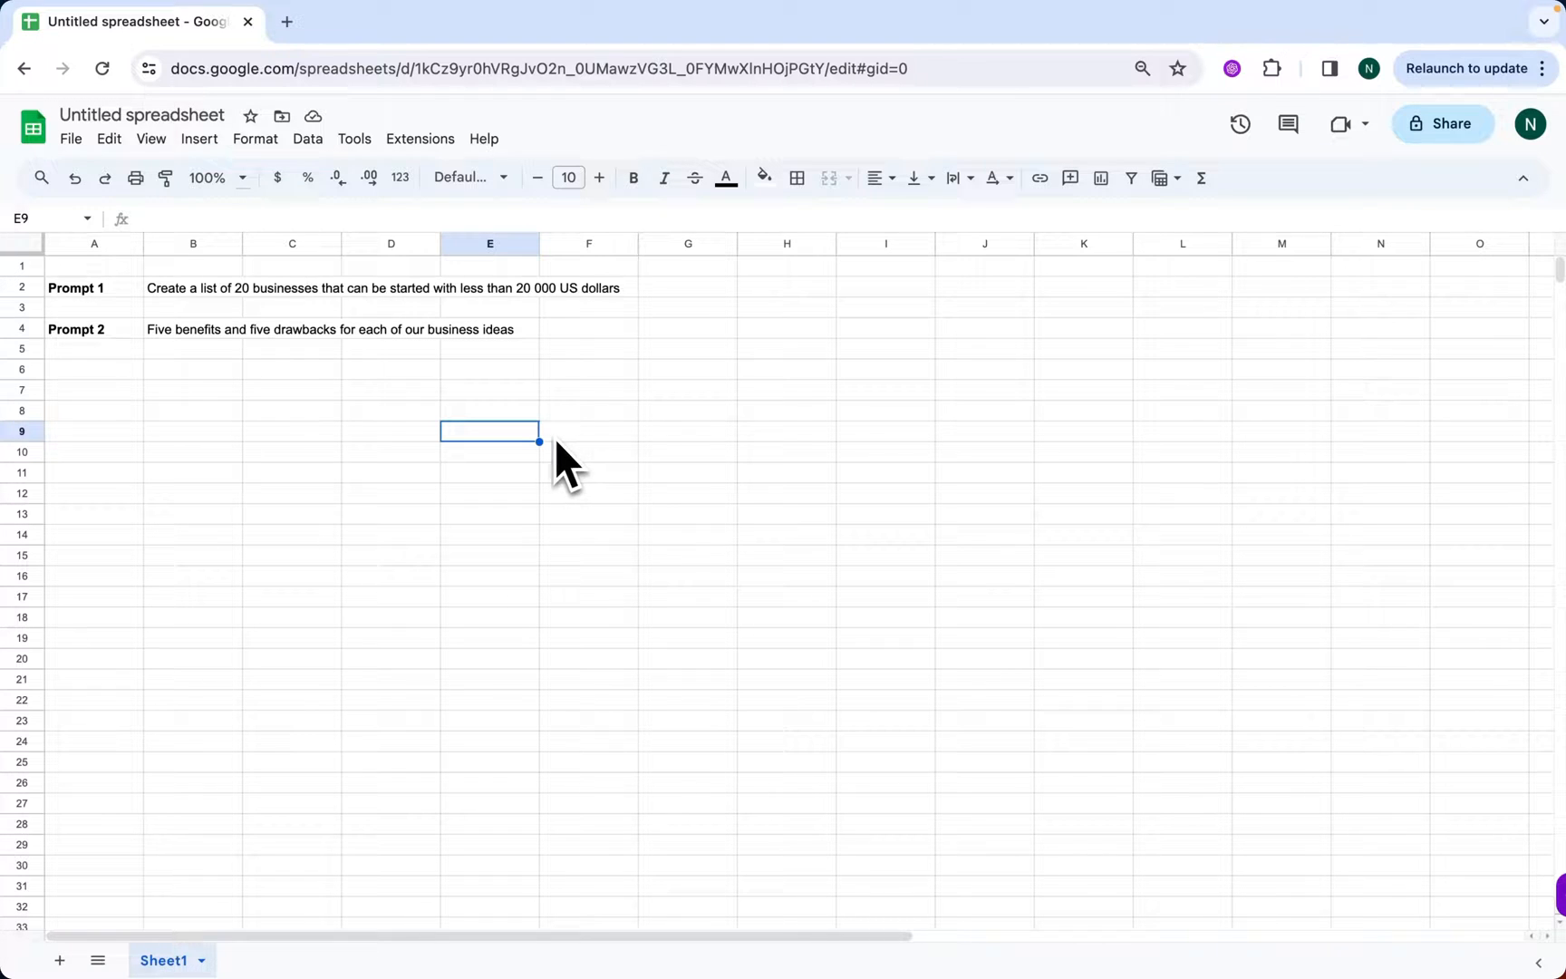
In B7, enter a GPT_LIST formula asking for 20 businesses startable under 20,000 US dollars.
left_click(420, 139)
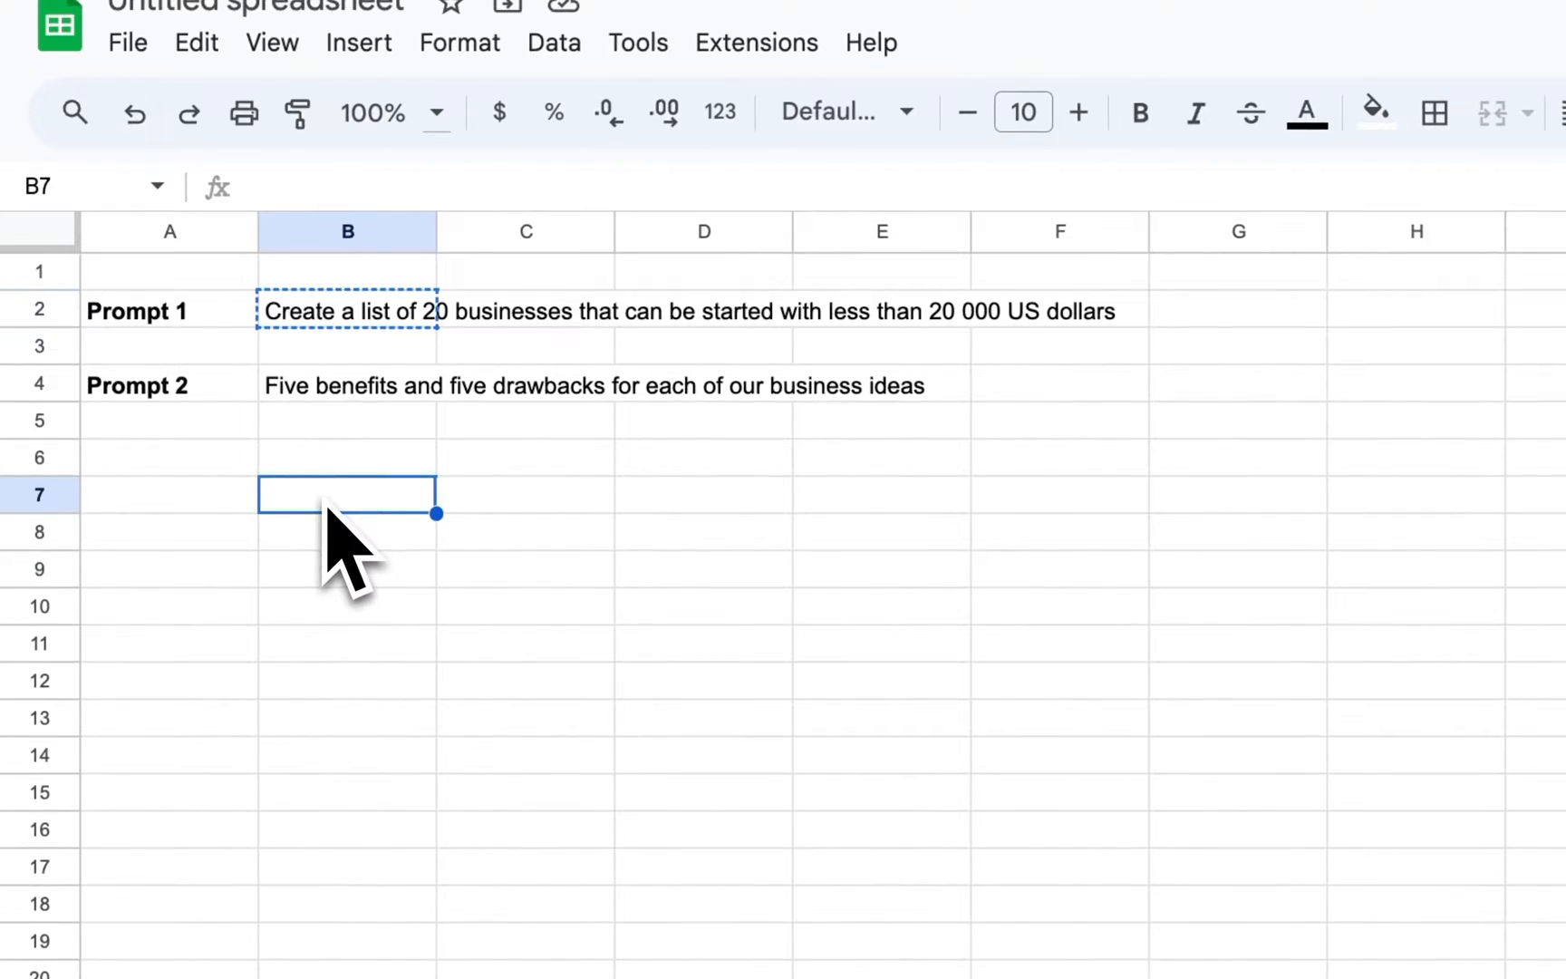
type("=GPT_LIST(")
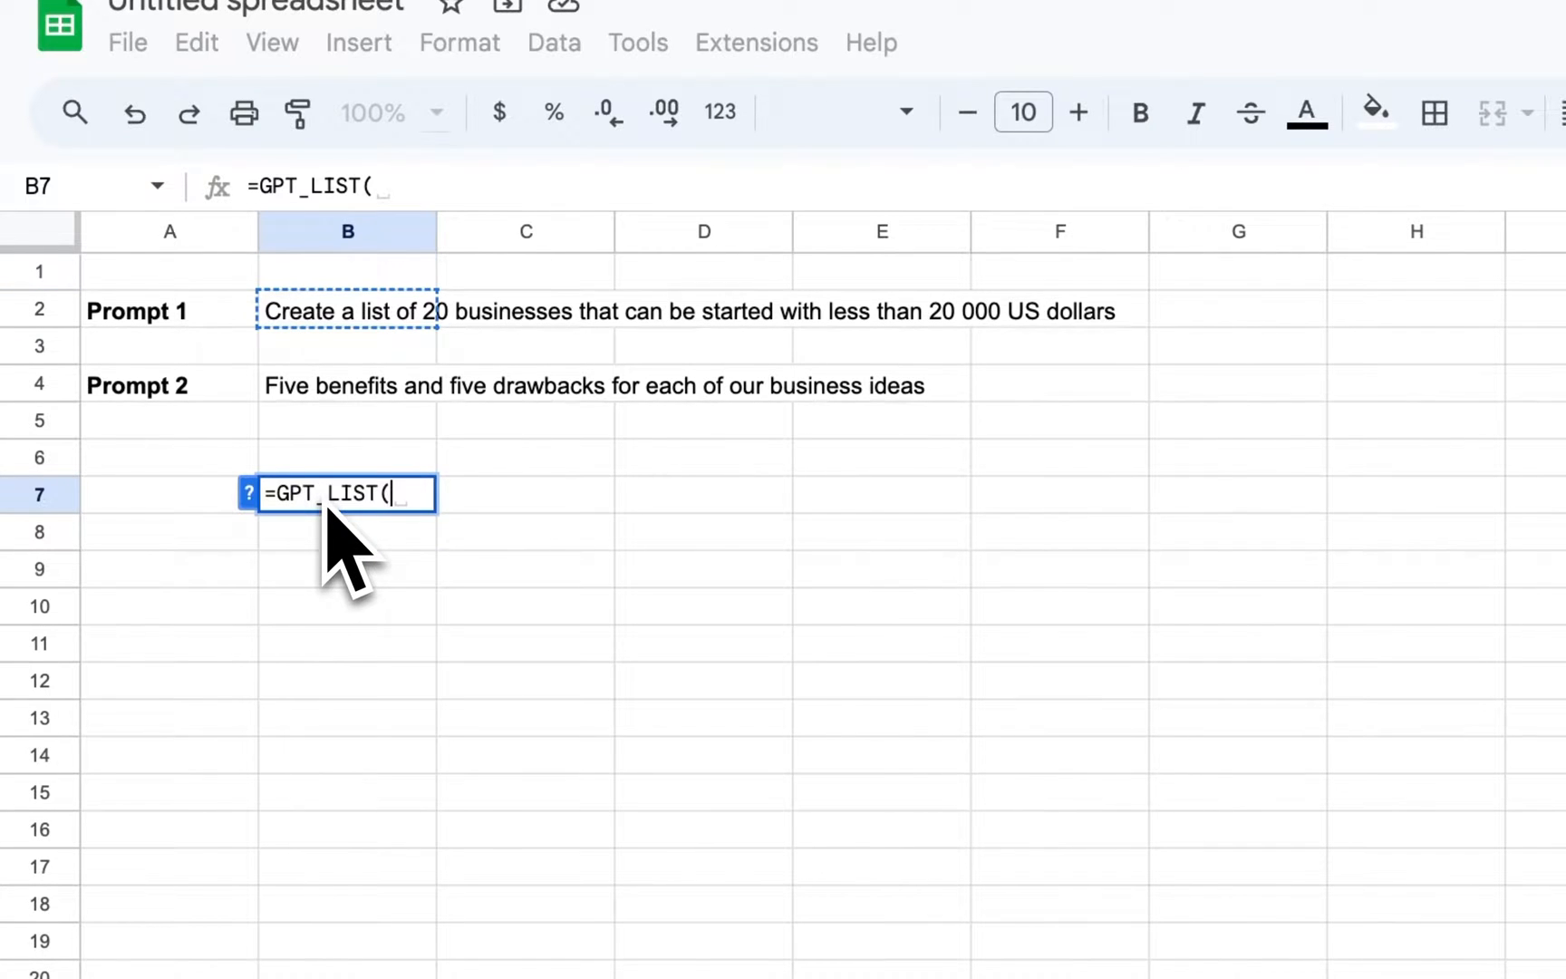
type("\"Create a list of 20 businesses that can be started with less than 20 000 US dollars")
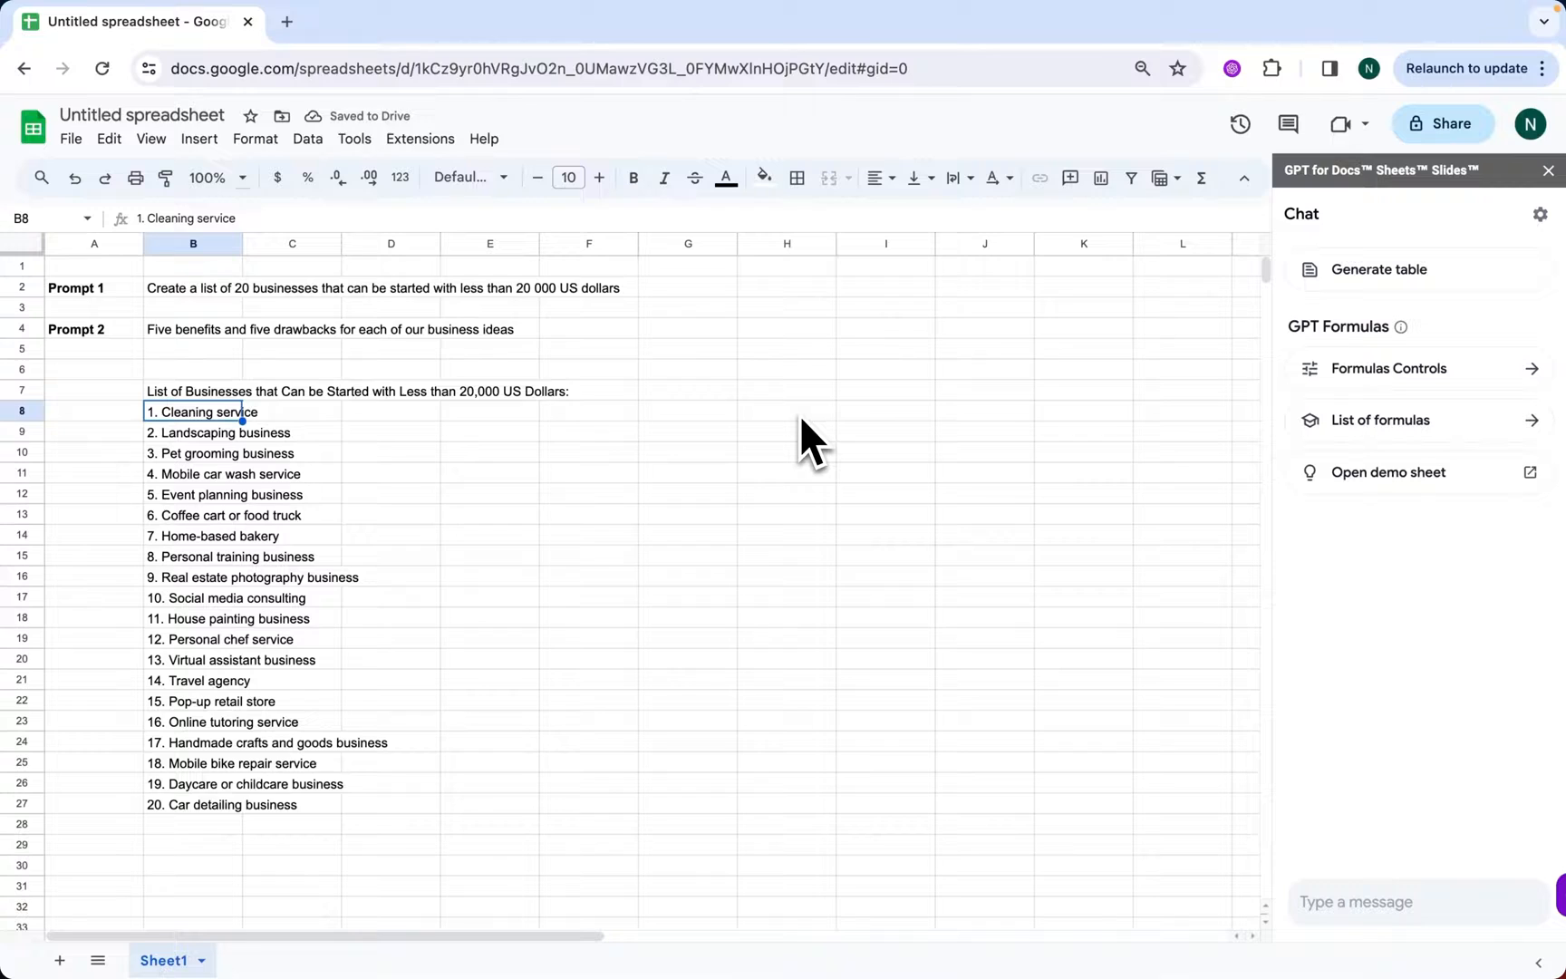
mouse_move(709, 464)
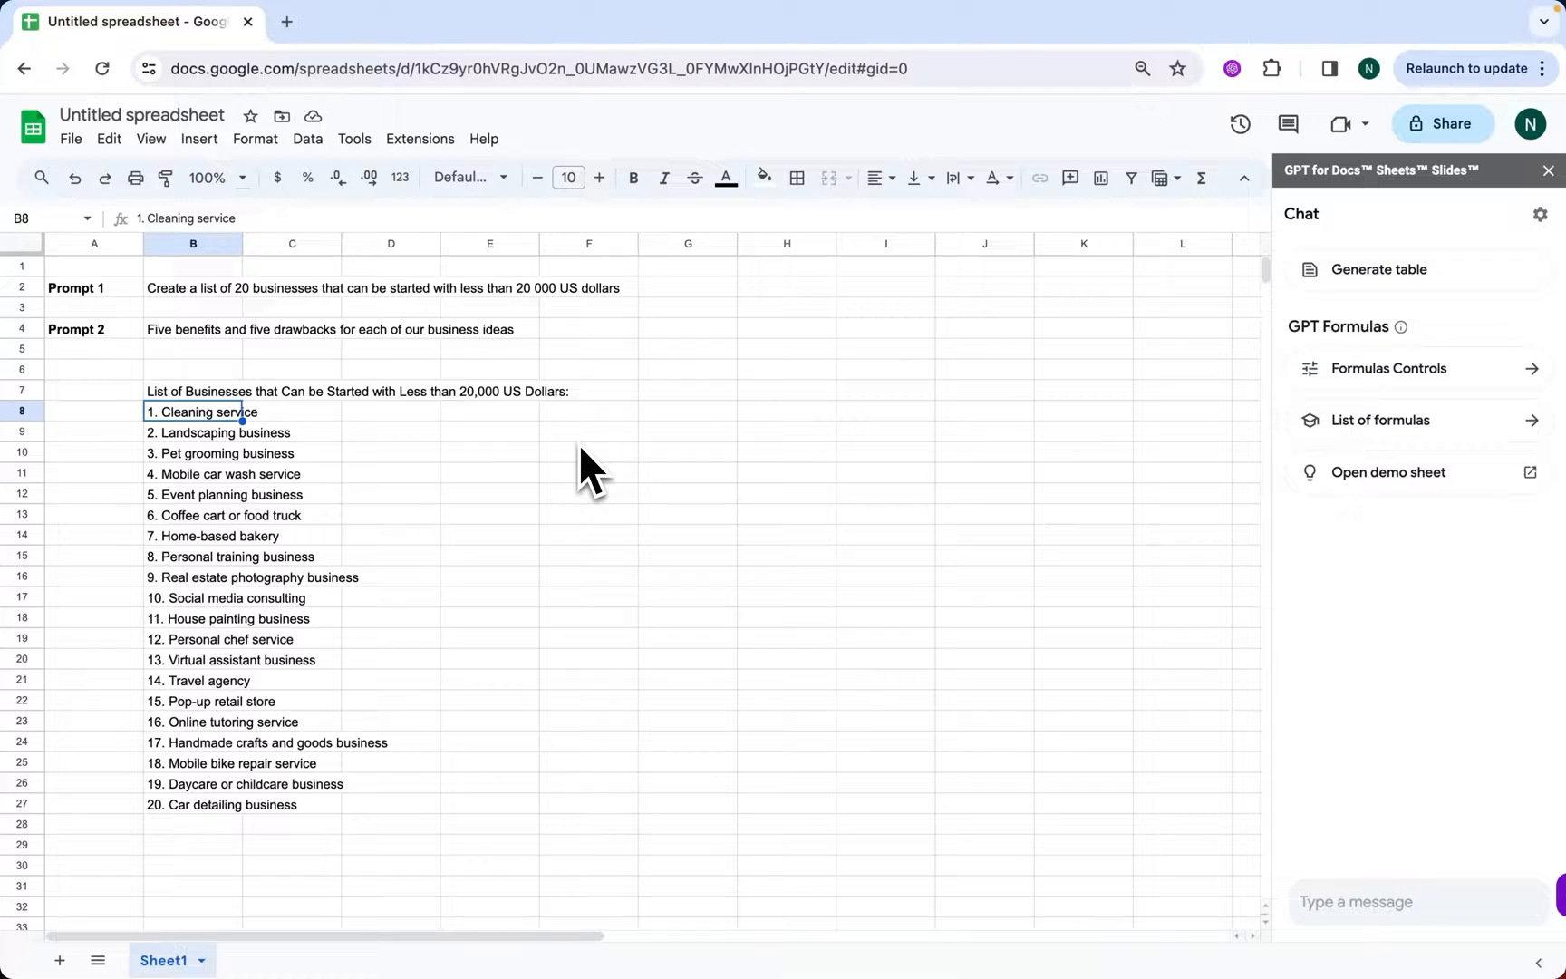
mouse_move(350, 525)
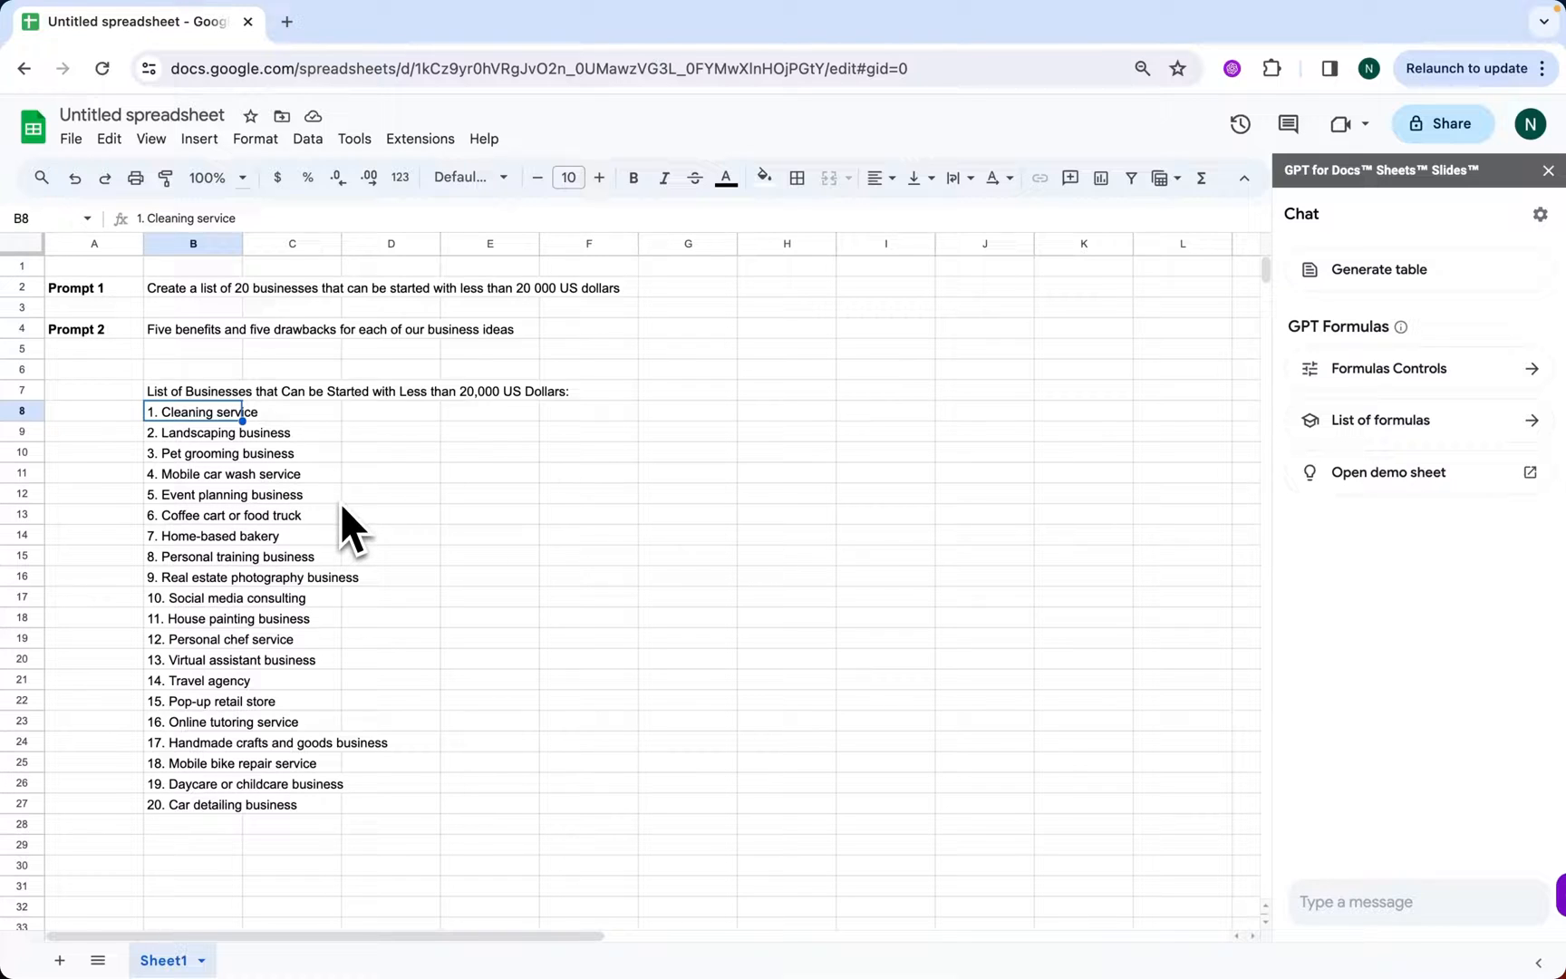
In F8, enter a GPT formula for five benefits and drawbacks referencing Cleaning service in B8.
left_click(193, 557)
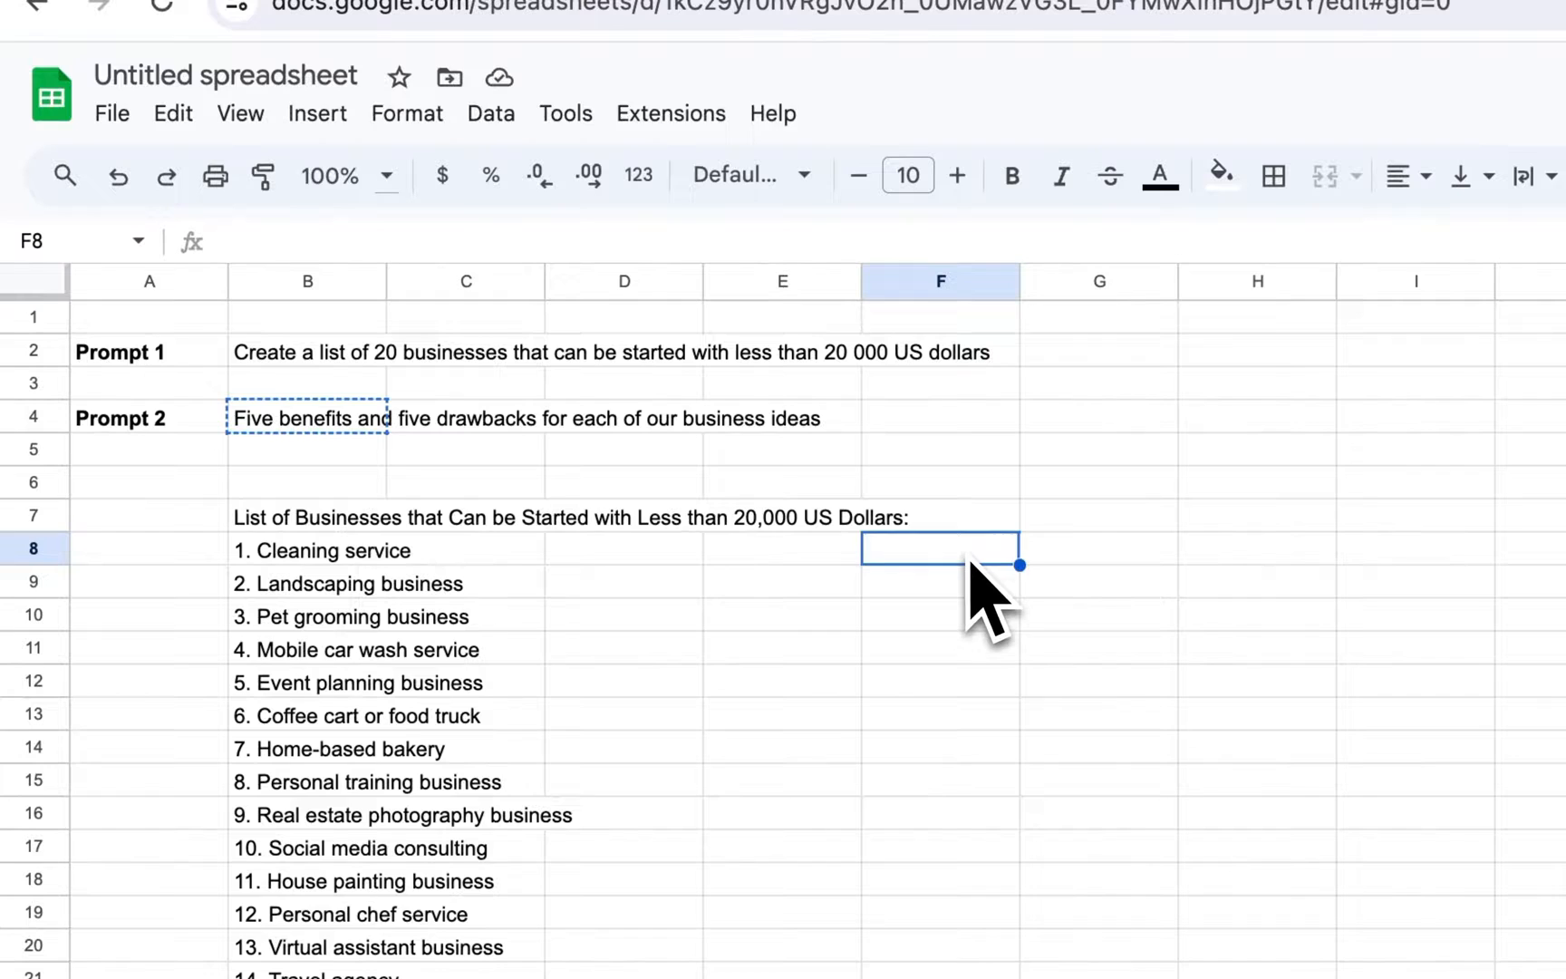
type("=GPT(\"Five benefits and five drawbacks for each of our business ideas\",")
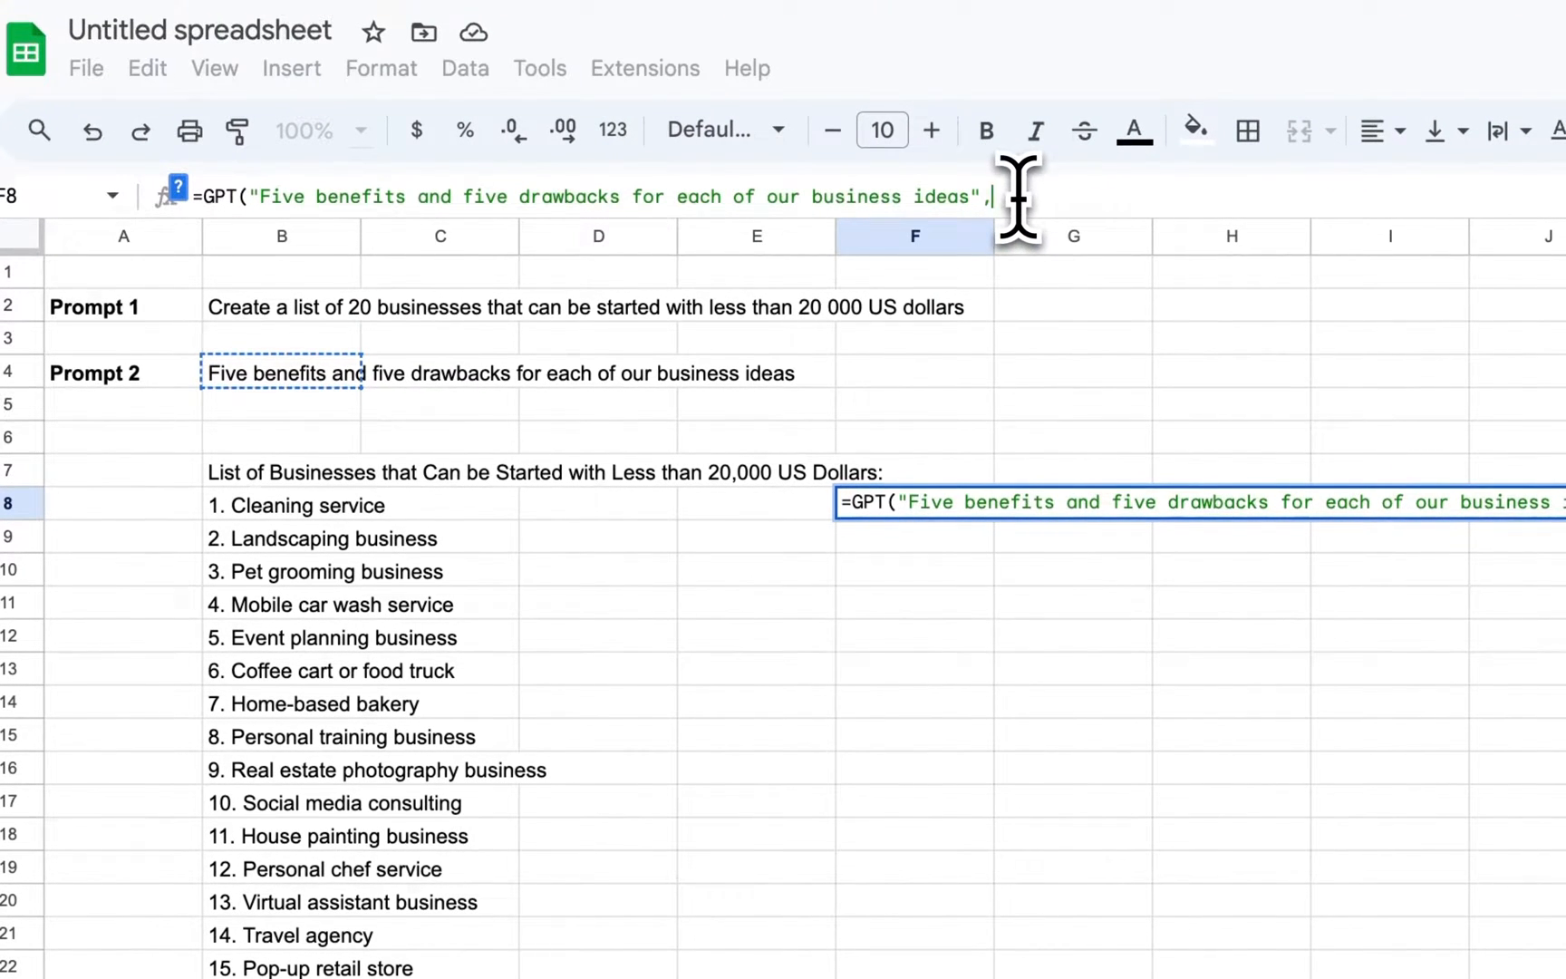
left_click(295, 505)
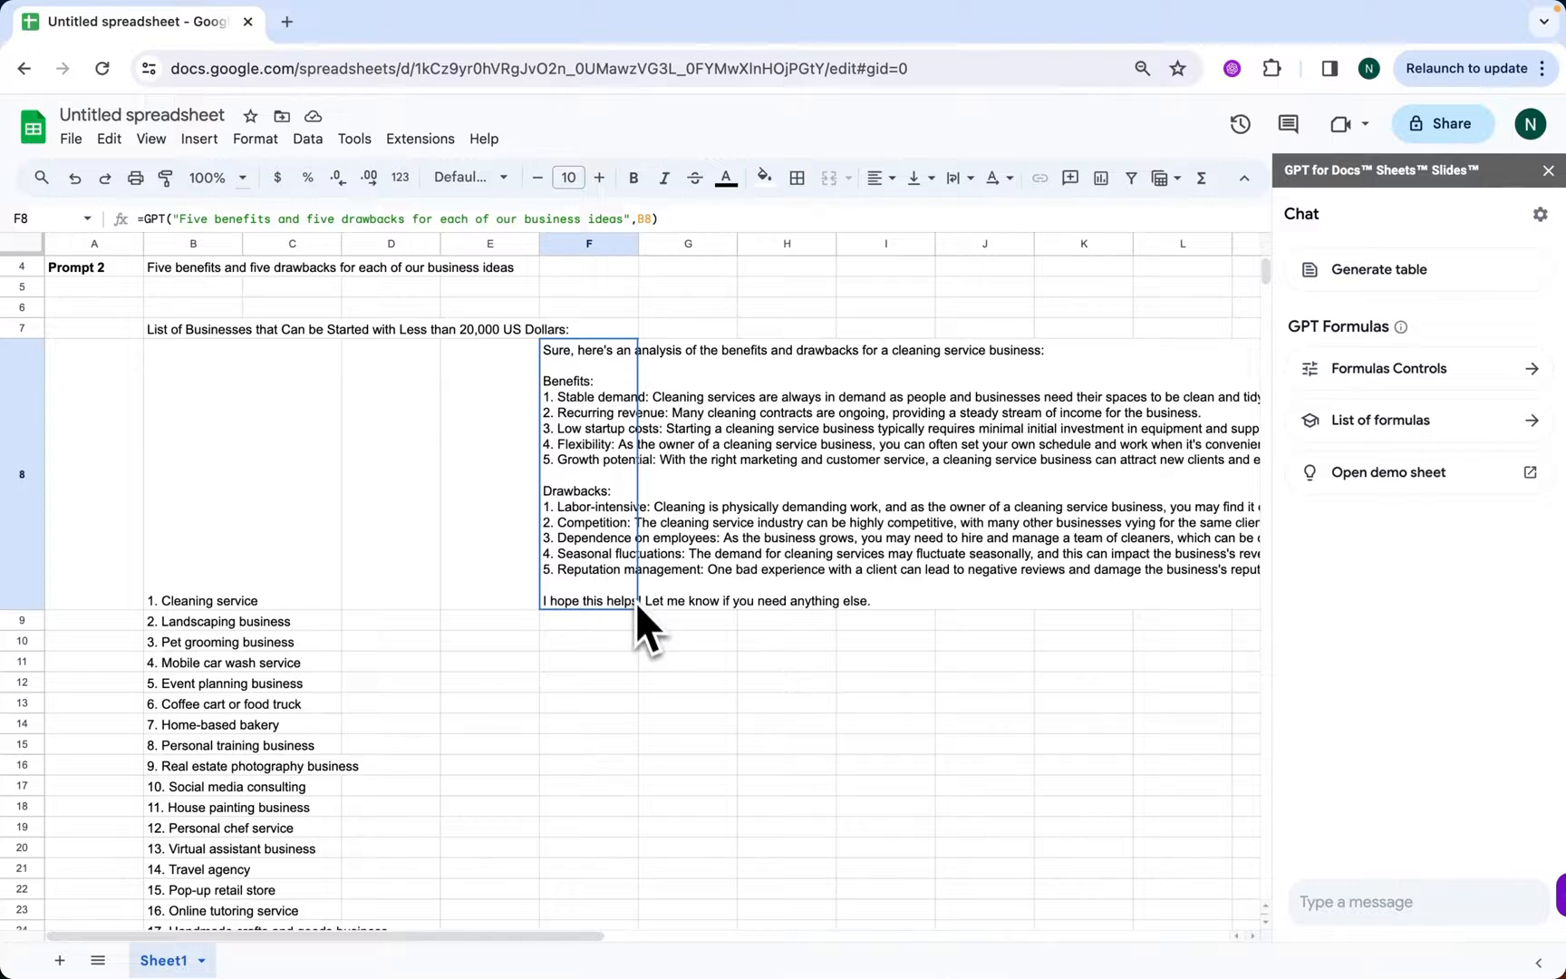
Scroll down to review the generated Cleaning service and Landscaping analyses in column F.
scroll("down", 3)
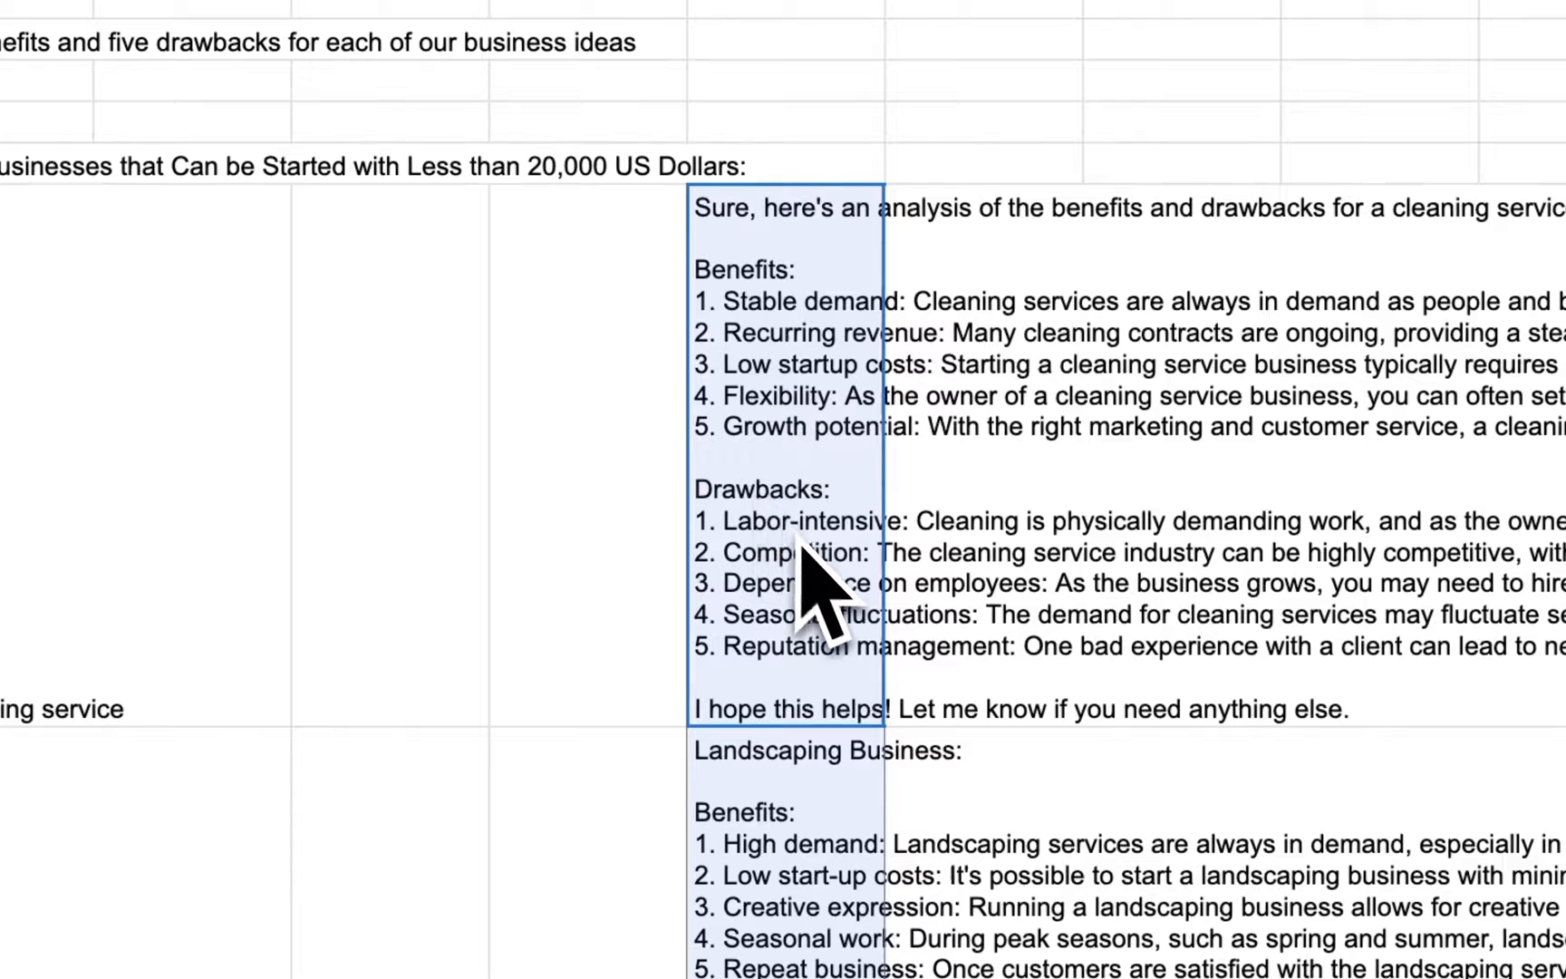
mouse_move(839, 659)
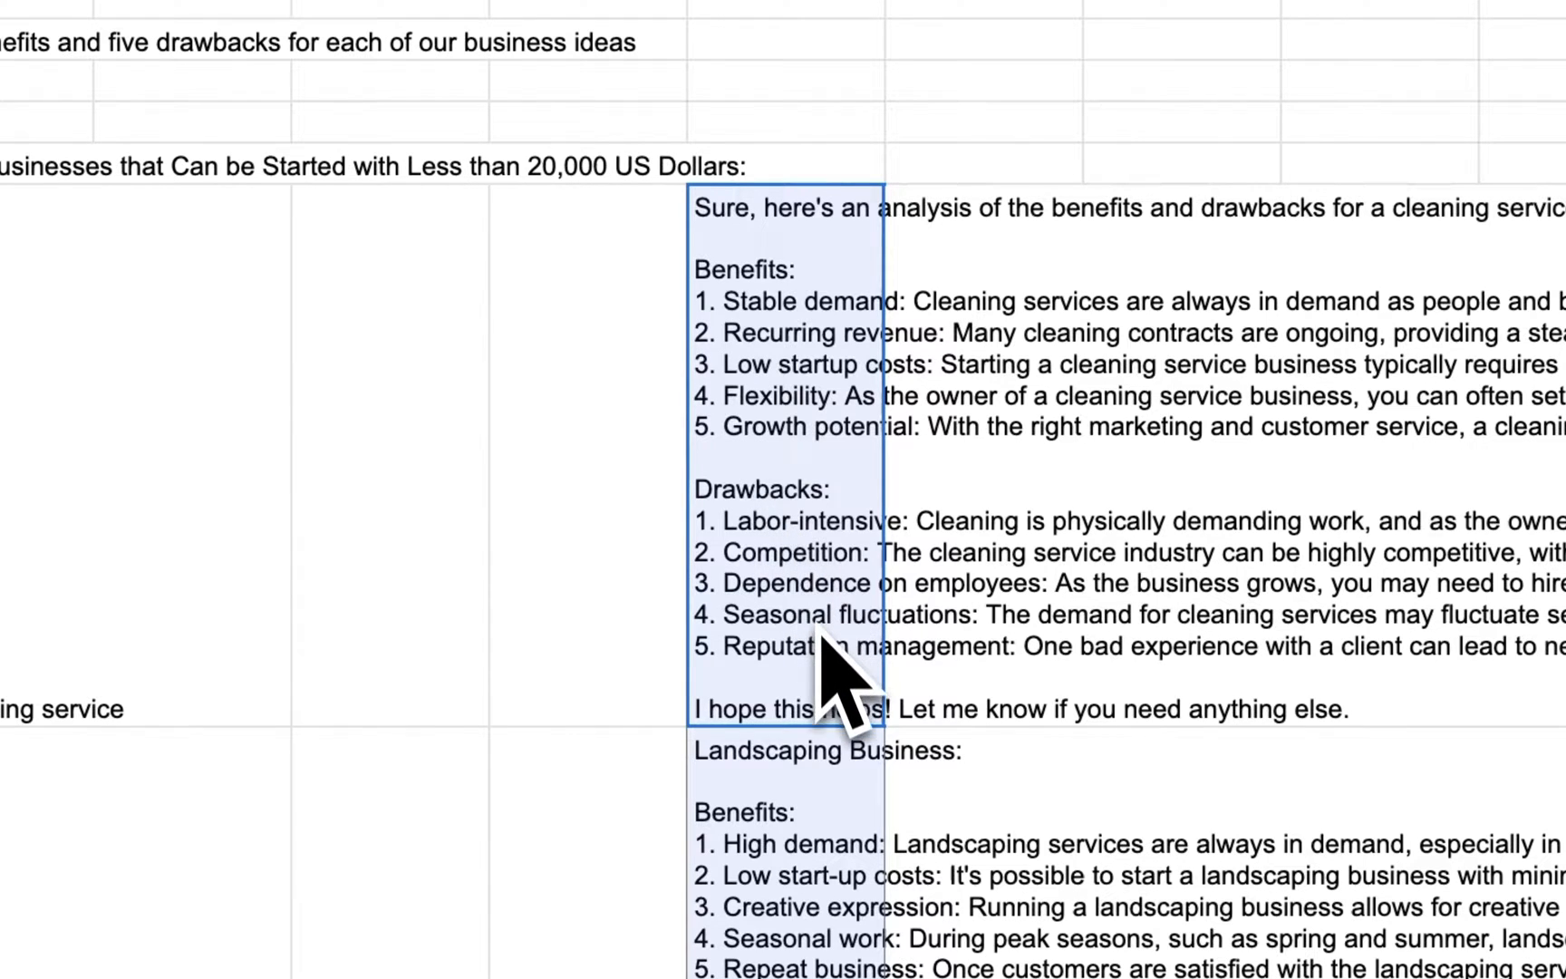